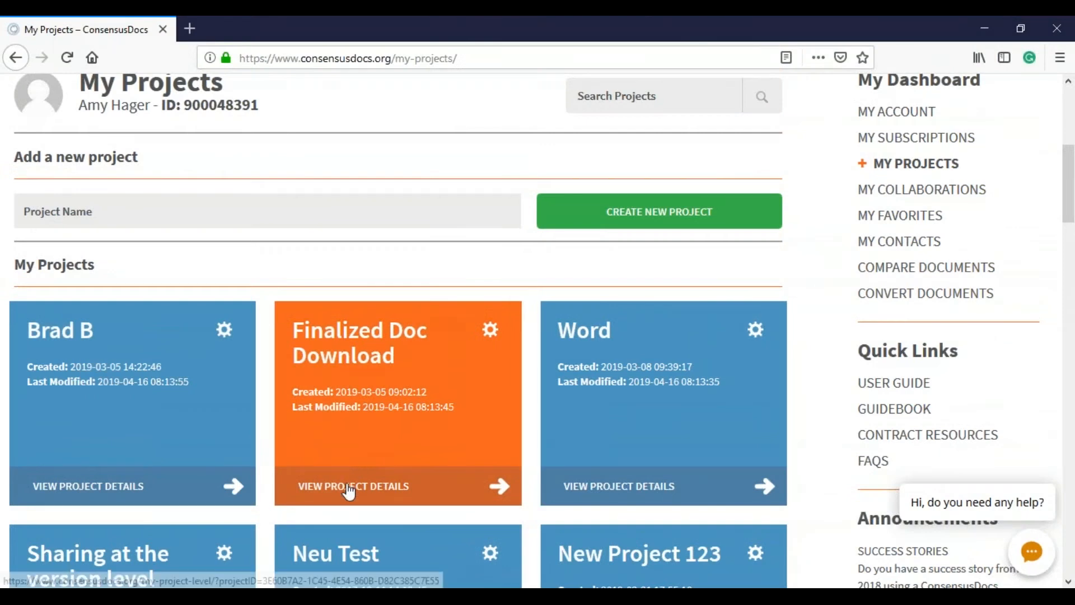
Open the Finalized Doc Download project and scroll to its contracts, such as 202 Change Order
left_click(350, 489)
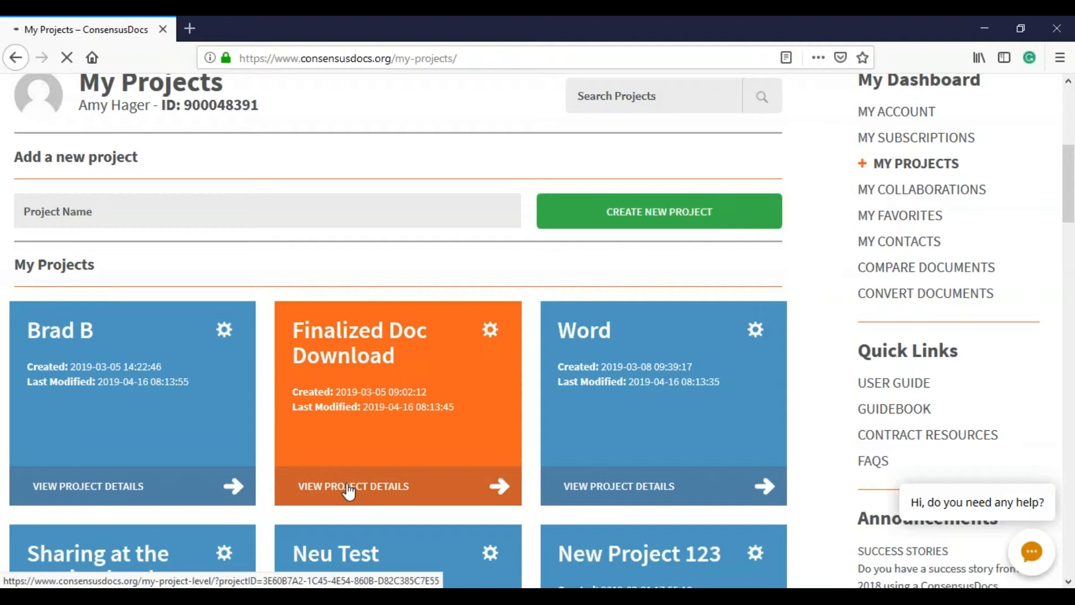
left_click(353, 486)
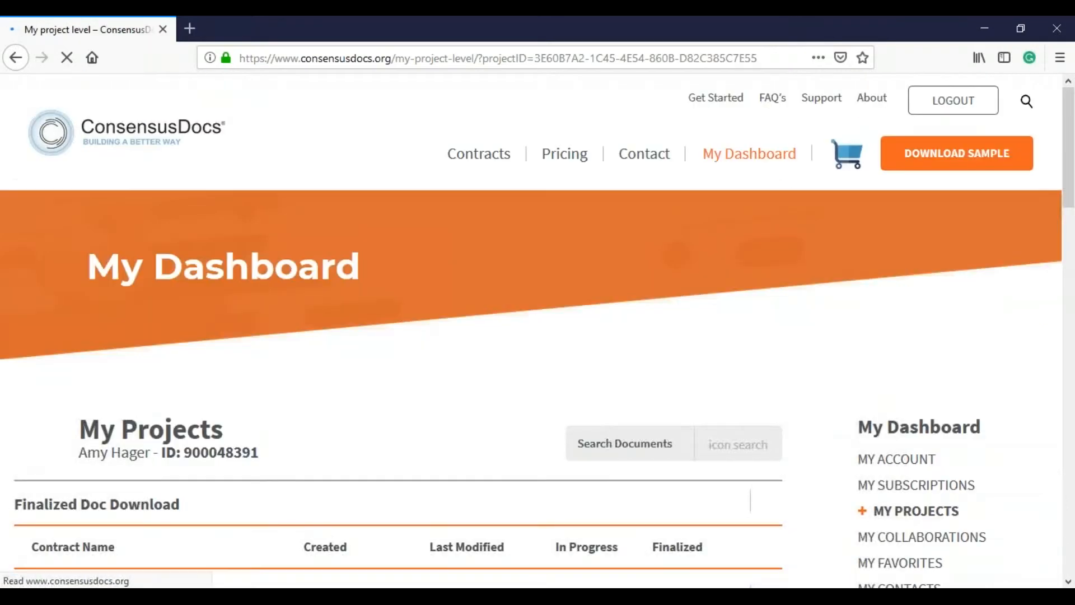
scroll("down", 3)
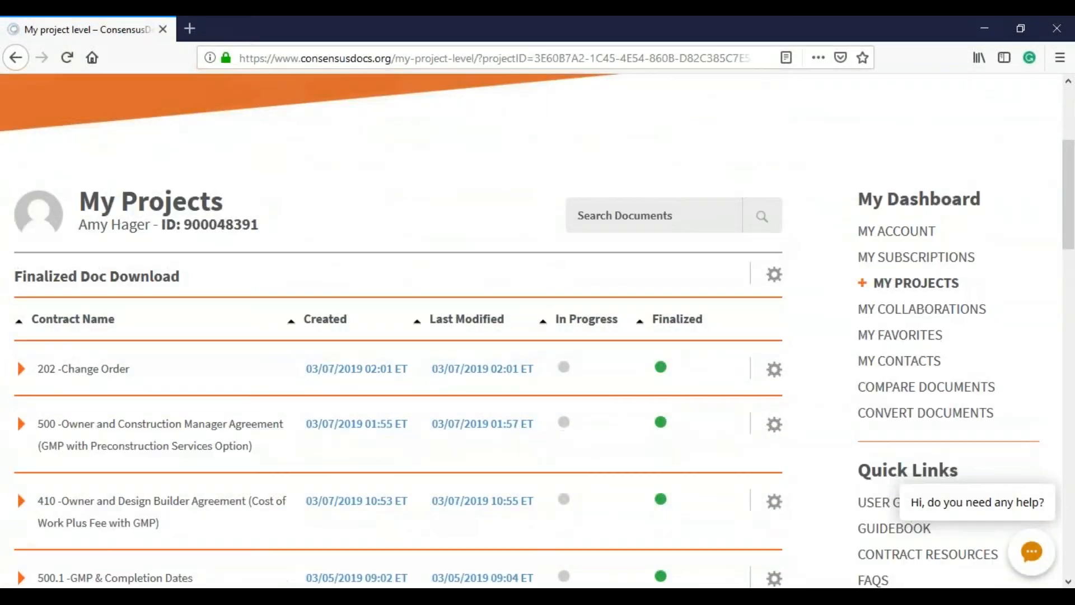
scroll("down", 3)
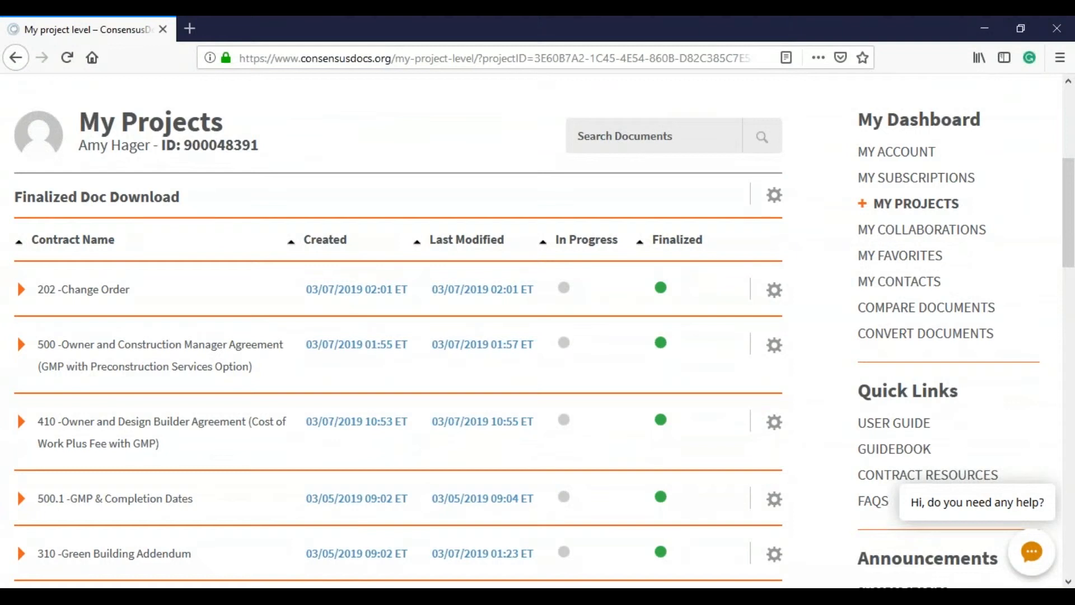
Expand the 500 Owner and Construction Manager Agreement to show its Standard, 1.0 and 2.0 versions
left_click(22, 343)
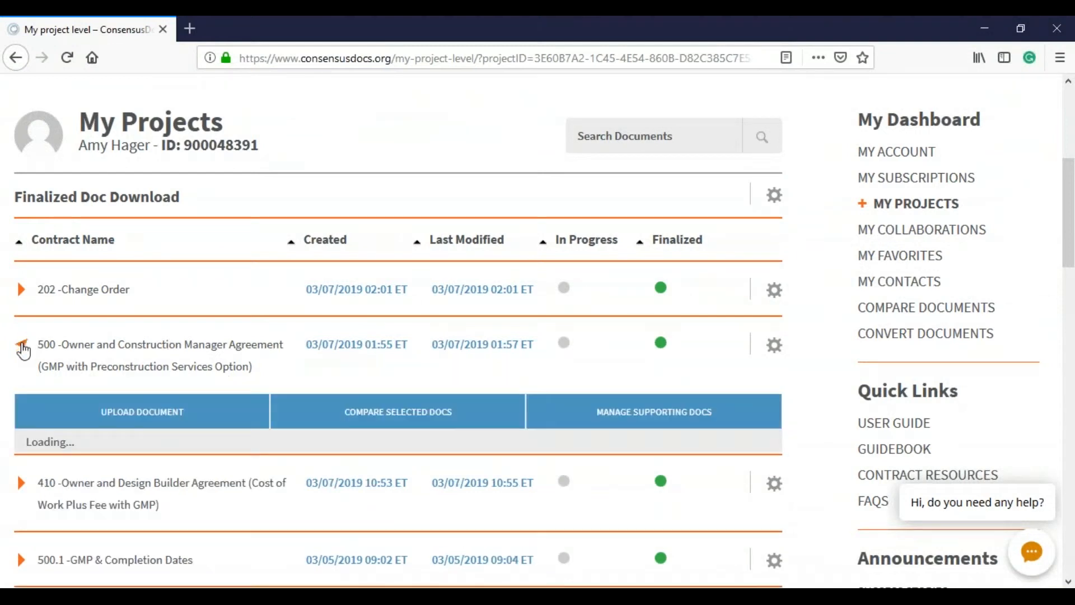
left_click(21, 346)
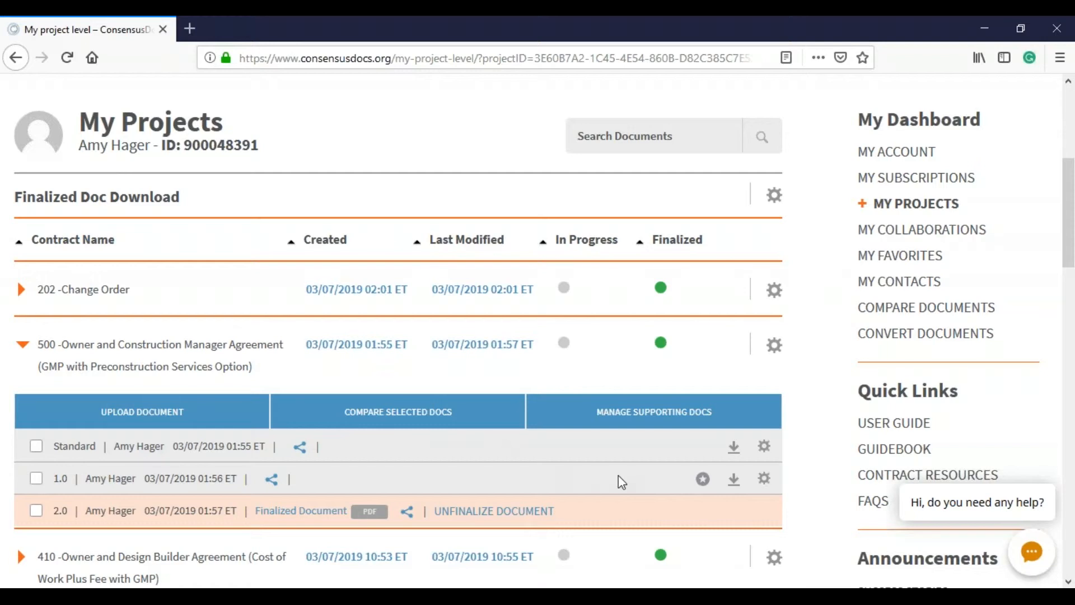
mouse_move(581, 520)
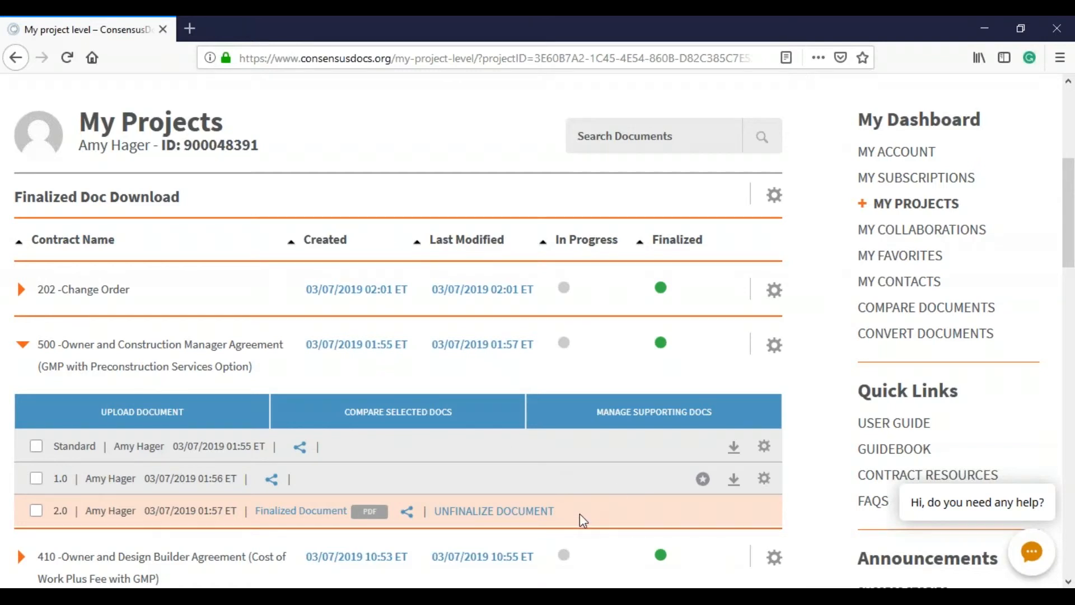
mouse_move(197, 481)
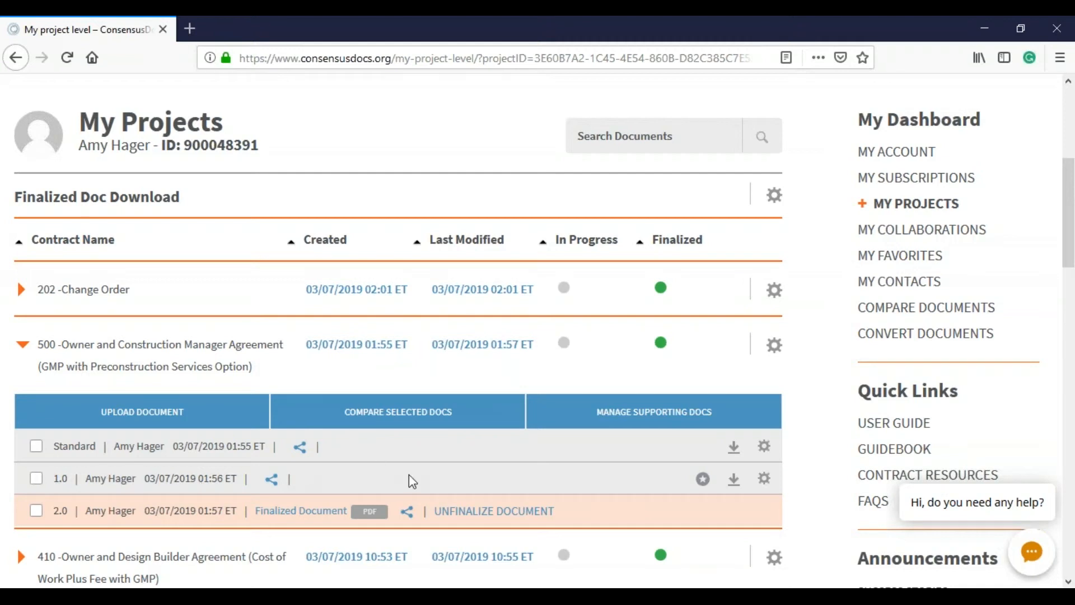
mouse_move(703, 478)
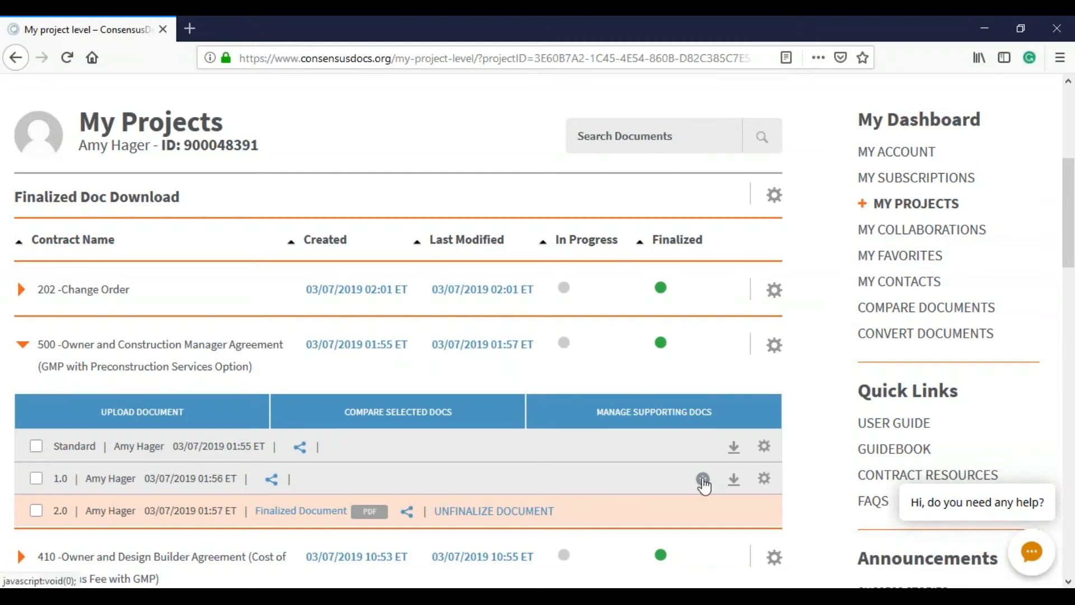
Star version 1.0 of the 500 agreement and save it as favorite '500 Owner/CM Agreement'
left_click(702, 478)
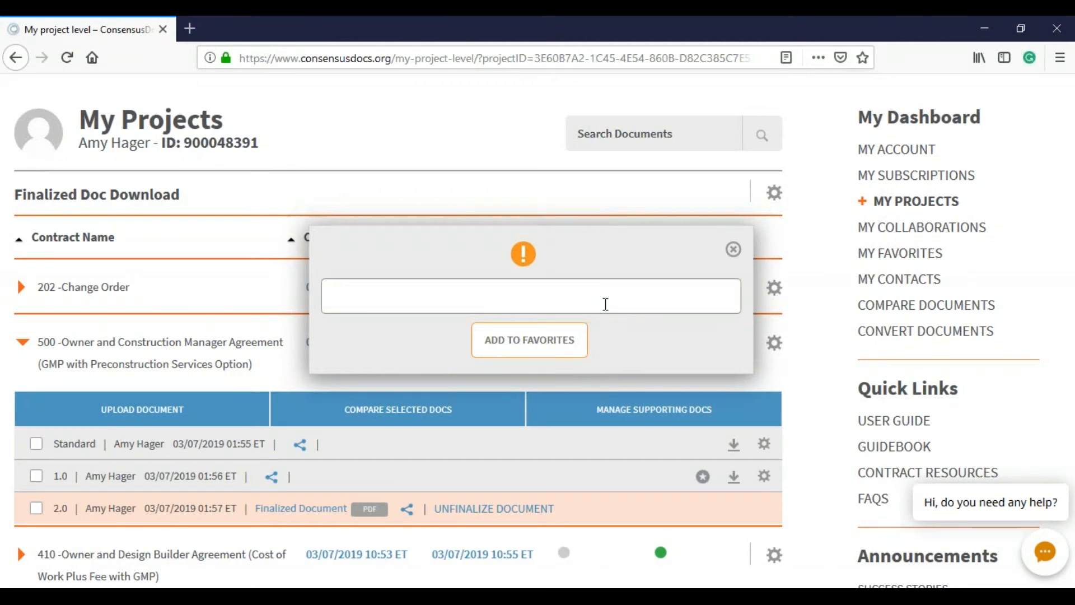
type("500 Owner/")
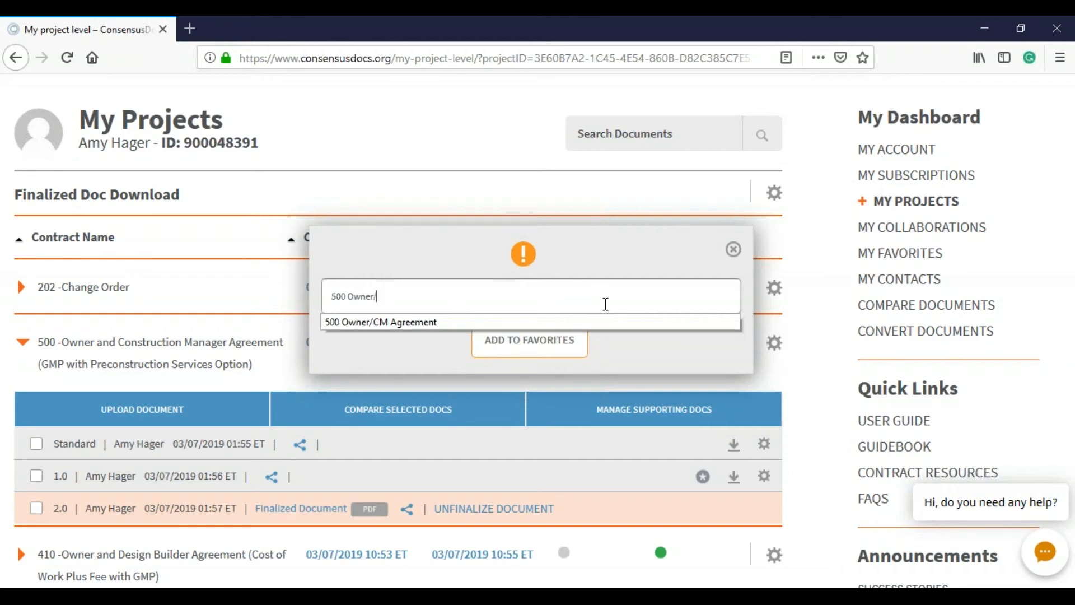
type("CM A")
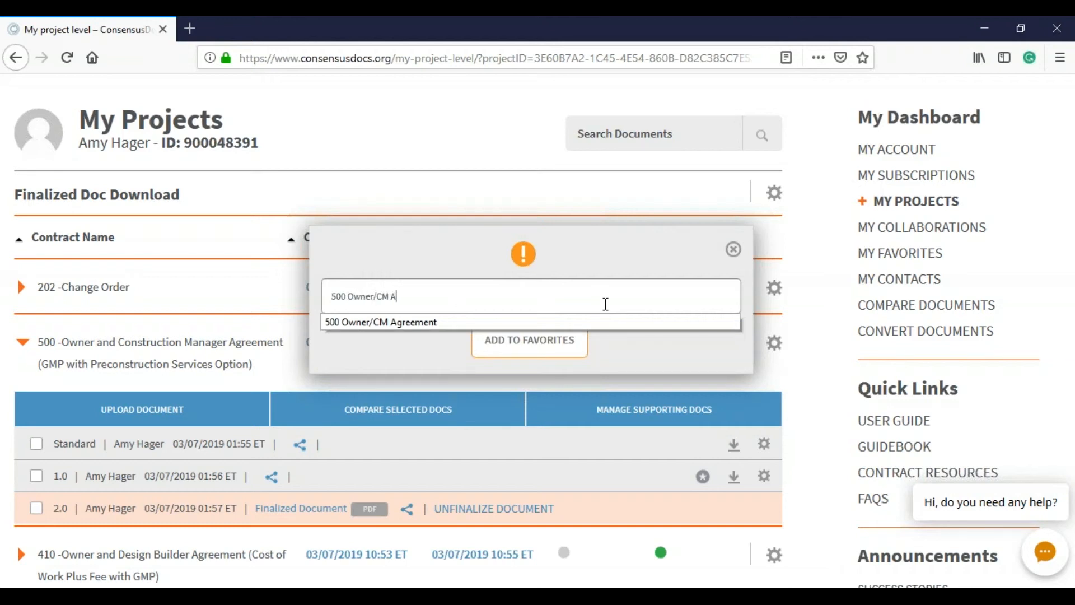
type("greement")
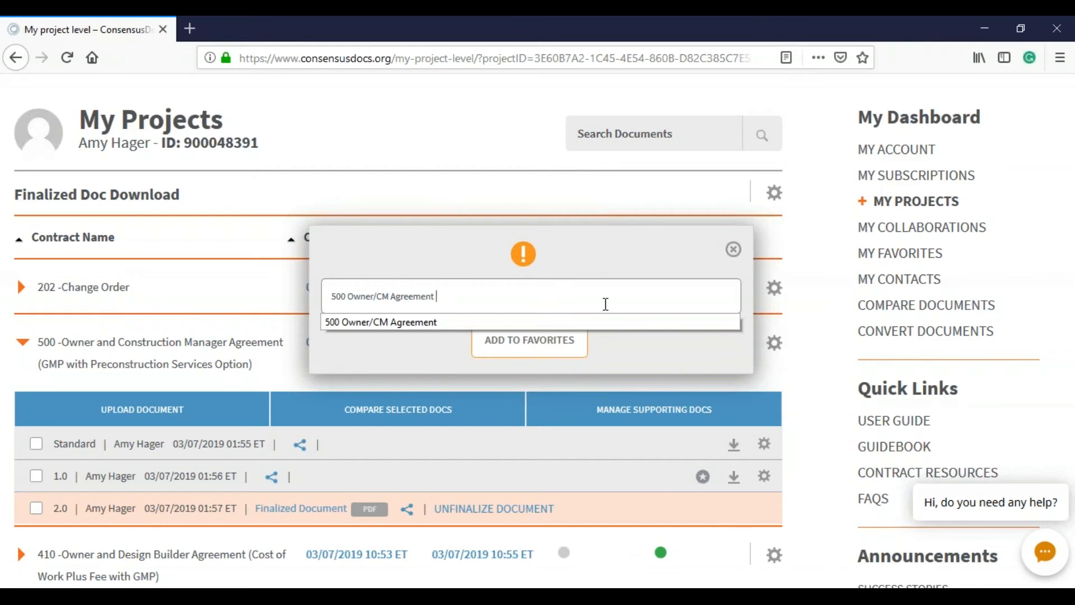
mouse_move(548, 356)
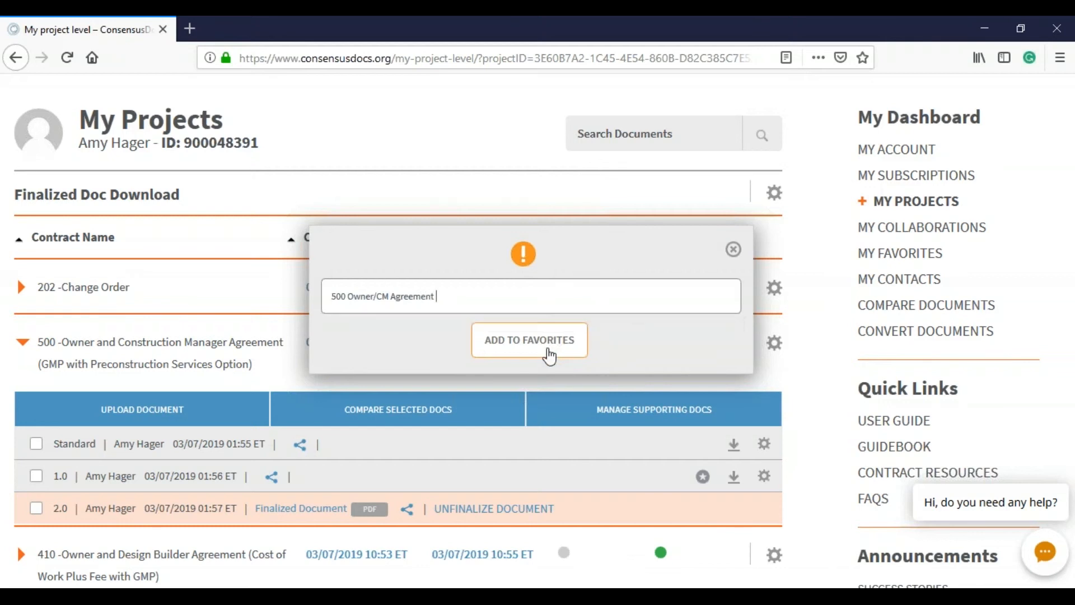
left_click(530, 340)
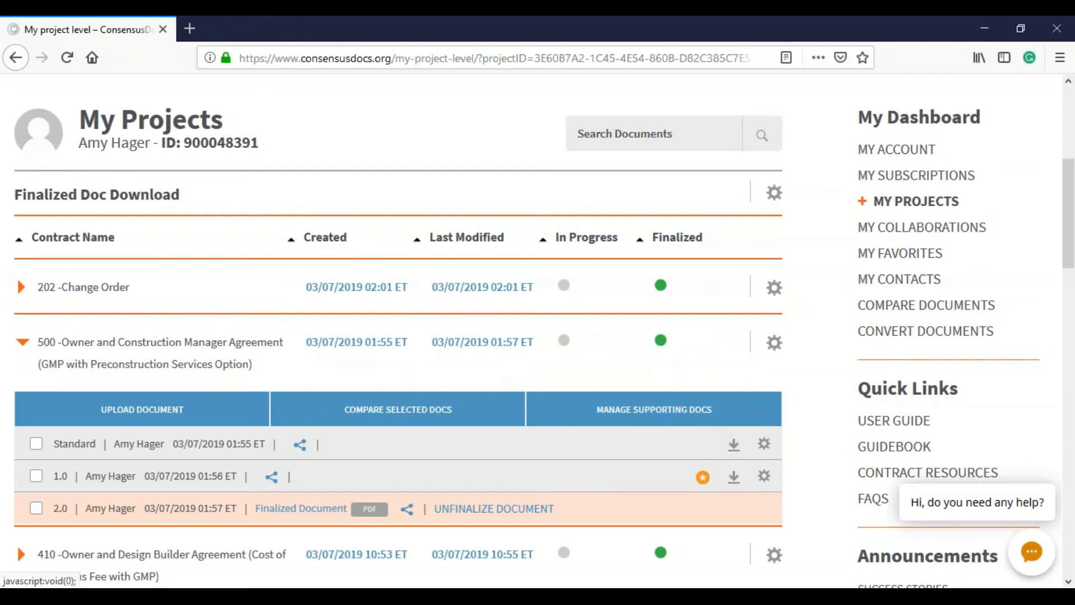
mouse_move(1056, 83)
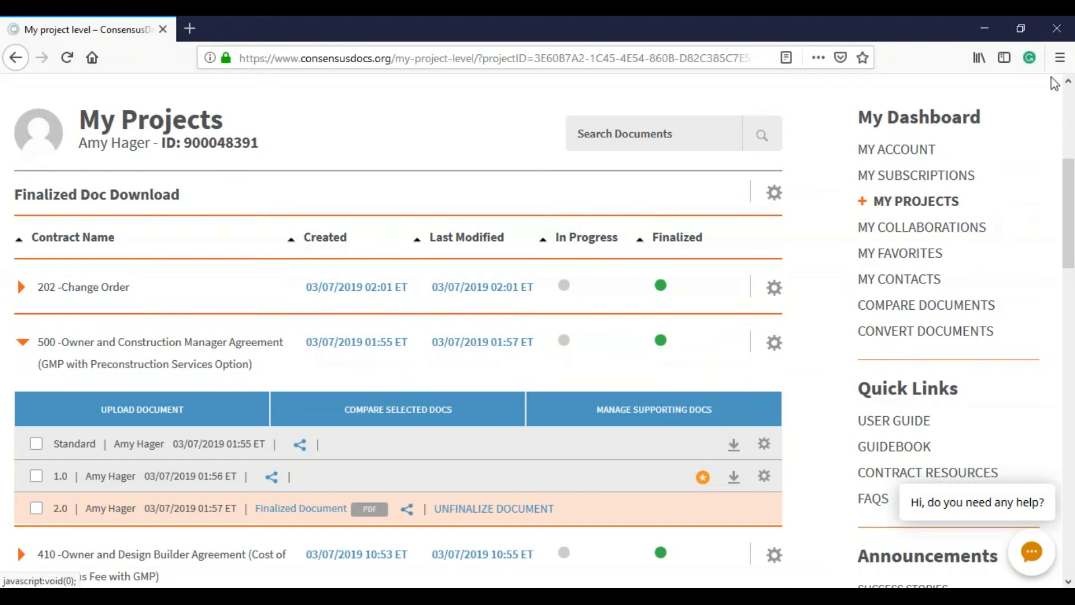
mouse_move(772, 162)
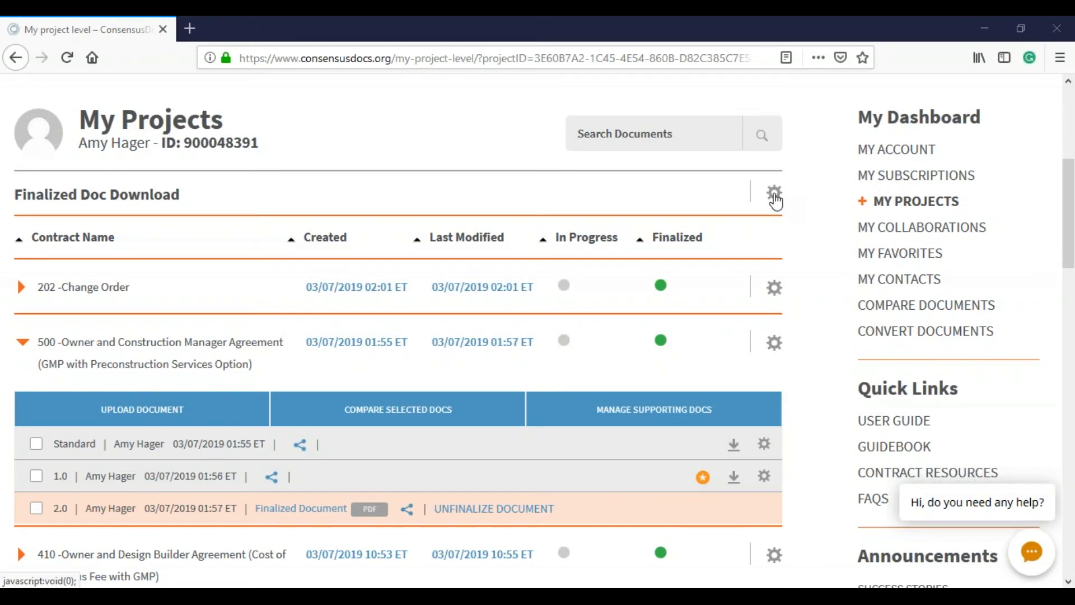
Confirm '500 Owner/CM Agreement' appears in Add Contracts From Favorites, then open My Favorites
left_click(773, 194)
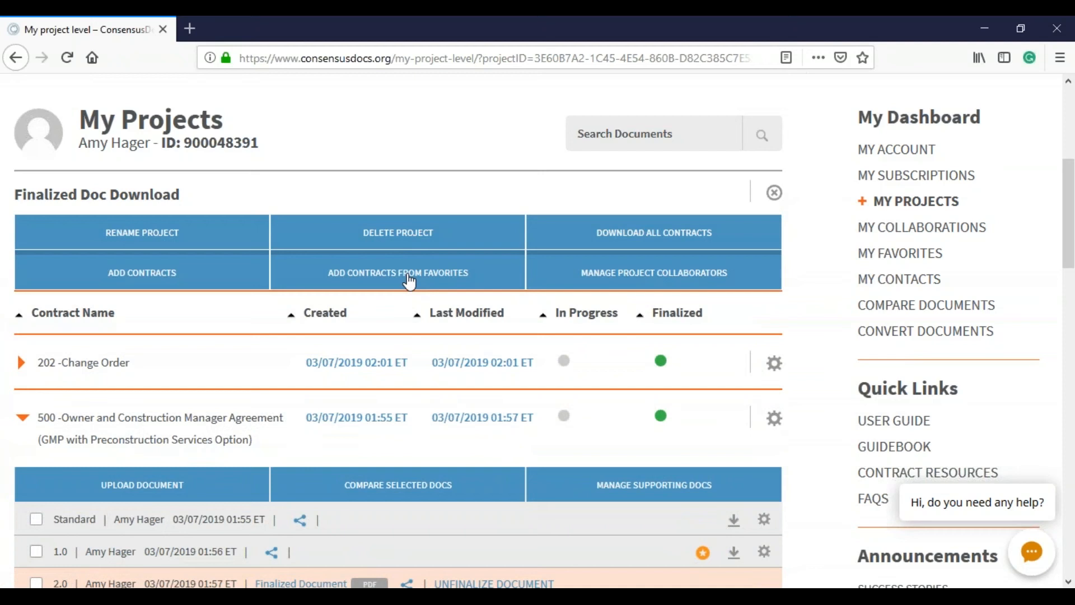
left_click(407, 273)
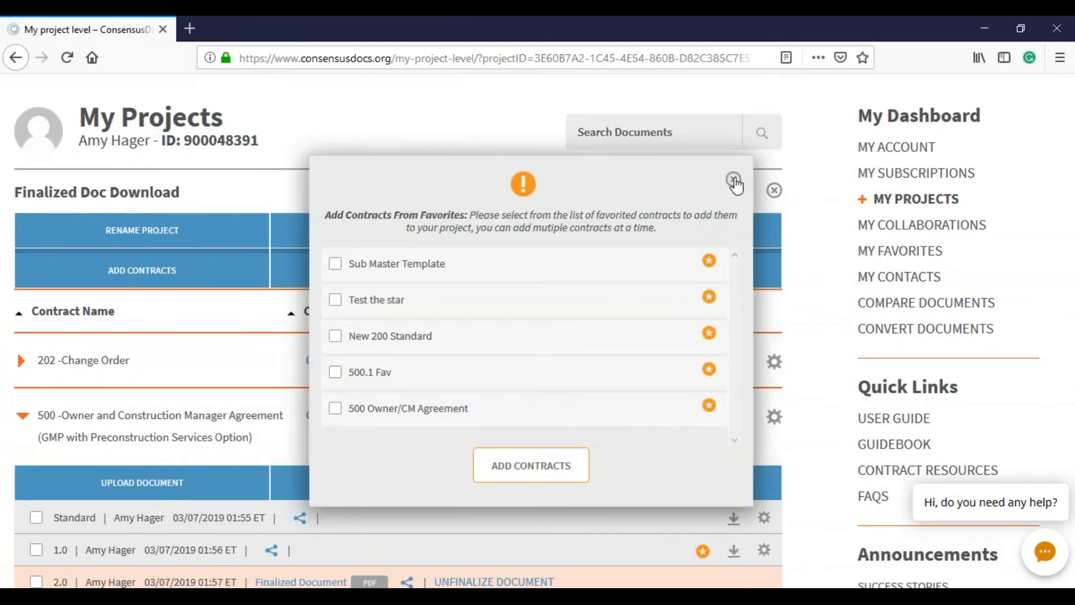
left_click(733, 180)
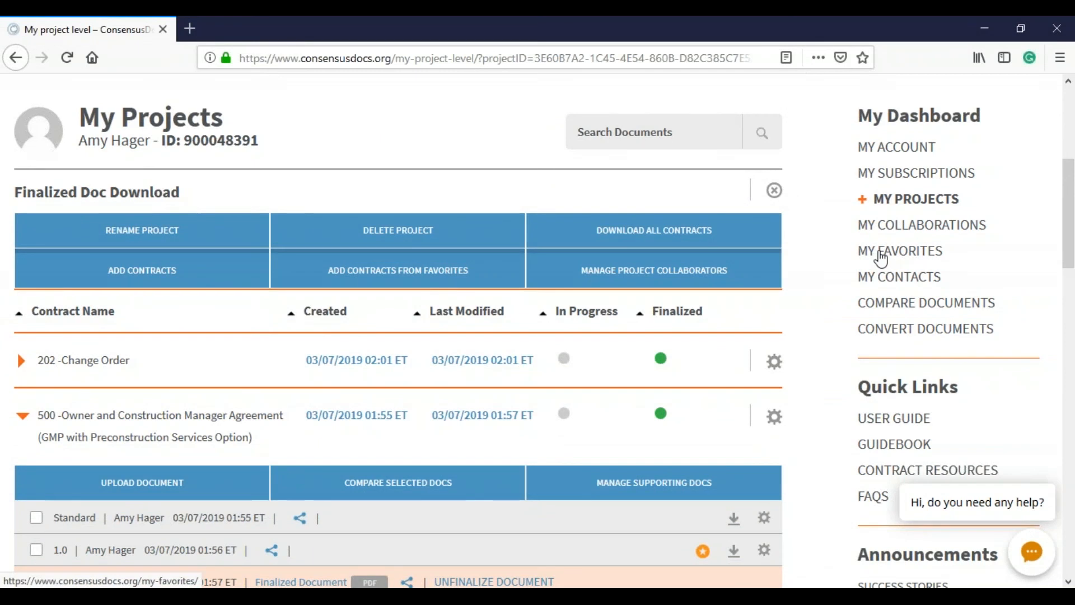
left_click(900, 251)
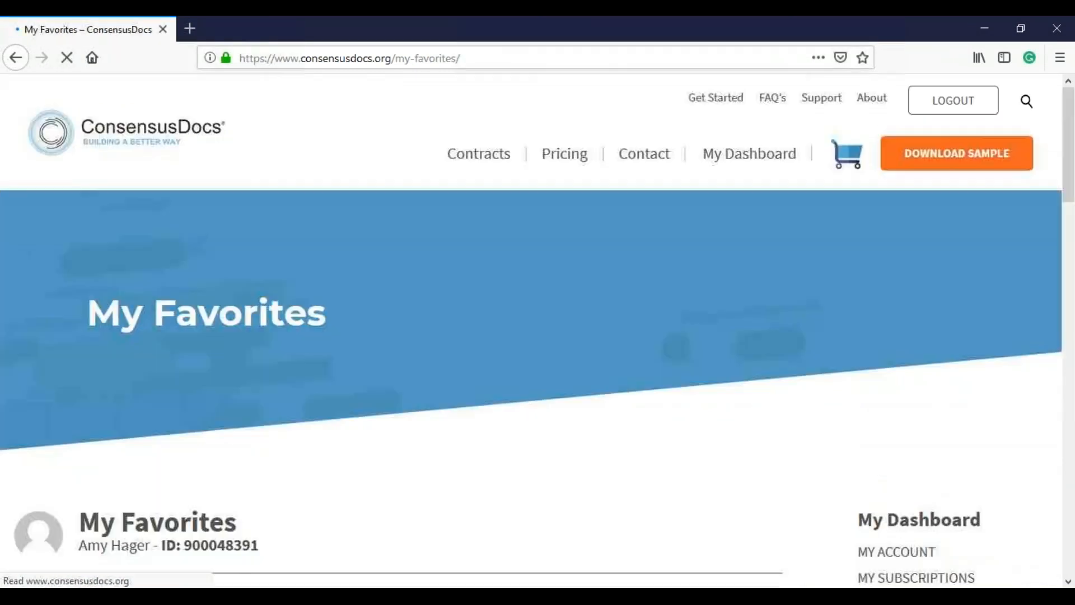